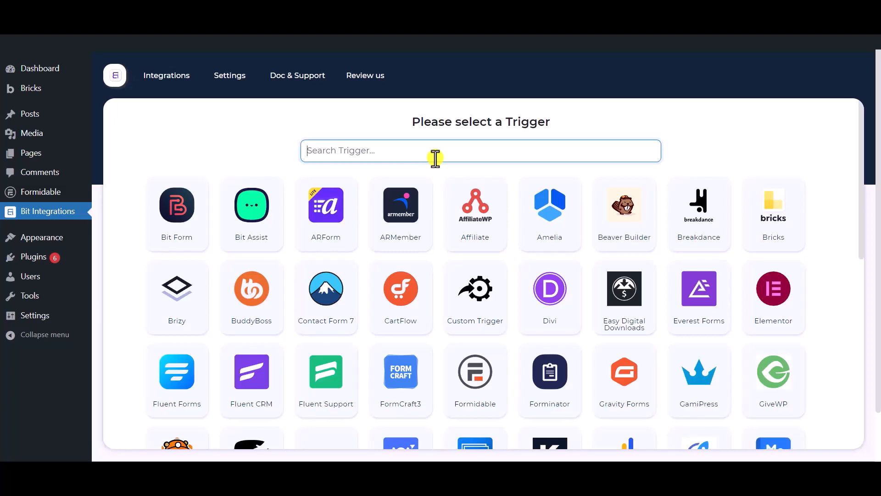
Step: Set Formidable's Contact Form as the integration trigger and continue to the actions list
type("formidab")
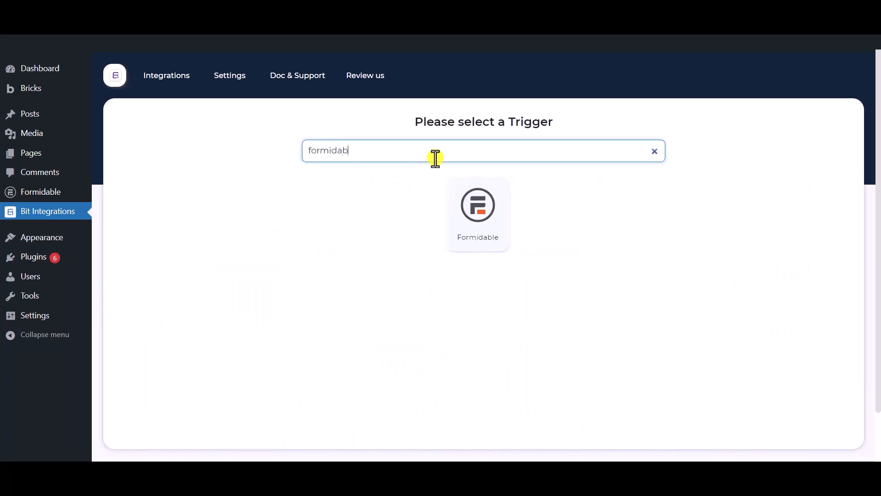
left_click(478, 213)
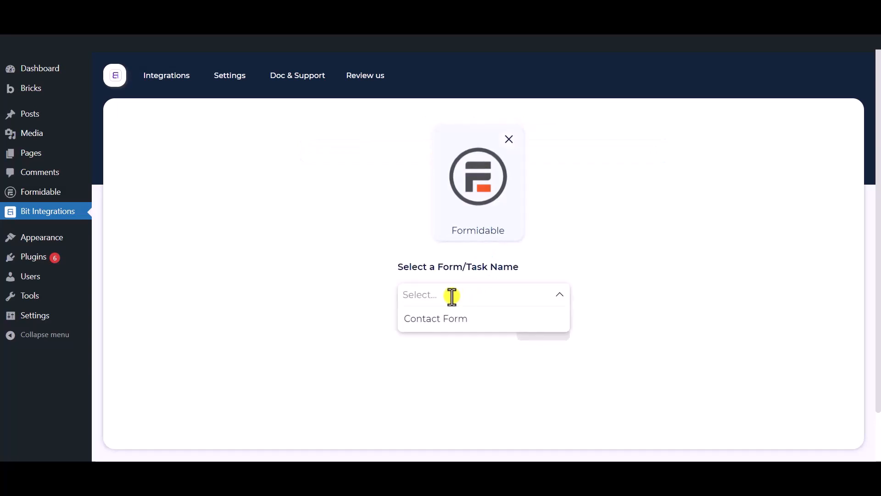
left_click(435, 318)
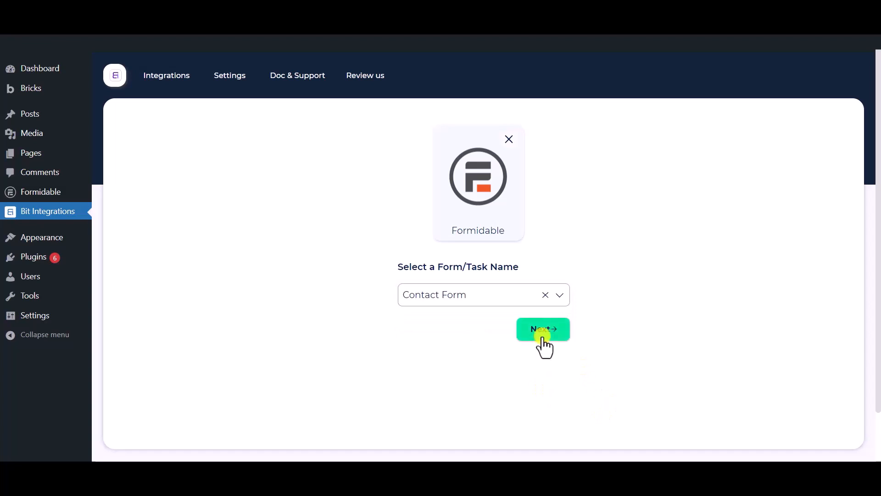
left_click(543, 329)
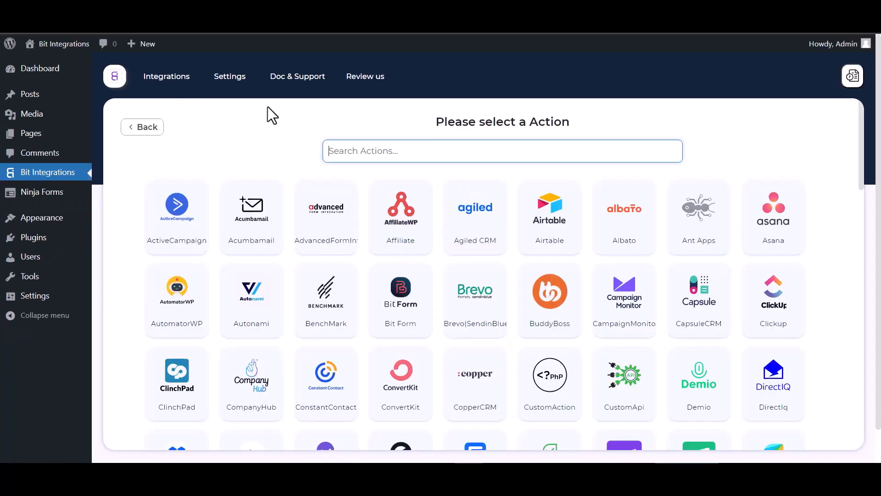
Step: Pick FlowMattic as the action to open its webhook integration settings
type("flow")
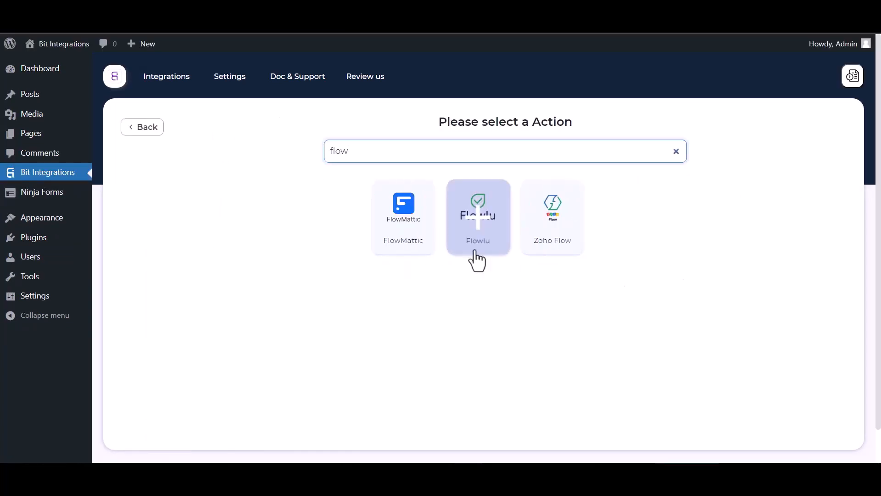
left_click(402, 216)
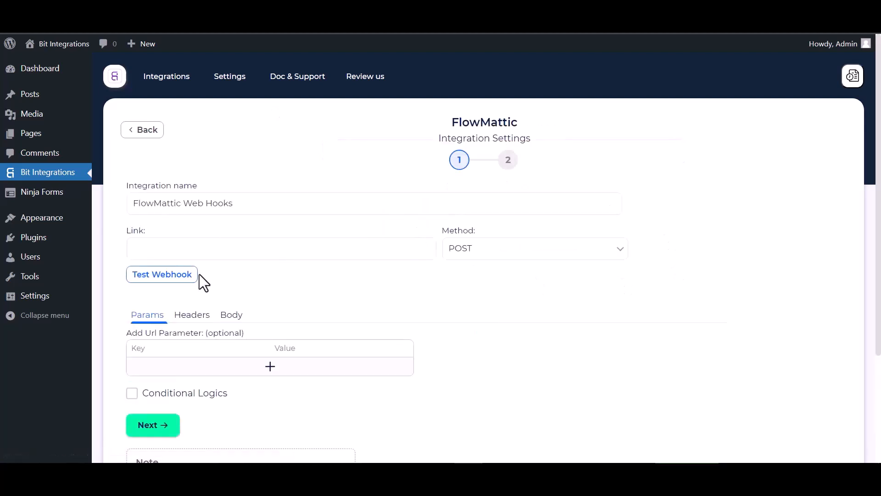
left_click(280, 248)
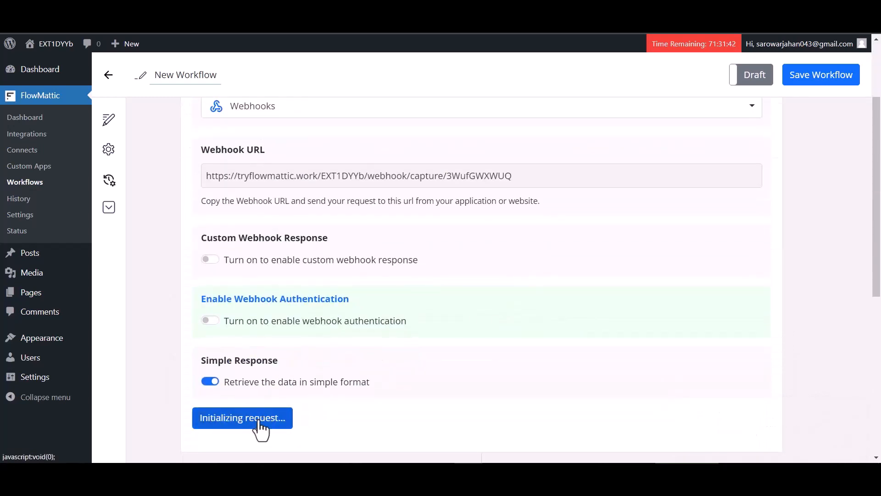
Step: Start FlowMattic's Capture Webhook Response so the trigger listens for a request
left_click(243, 417)
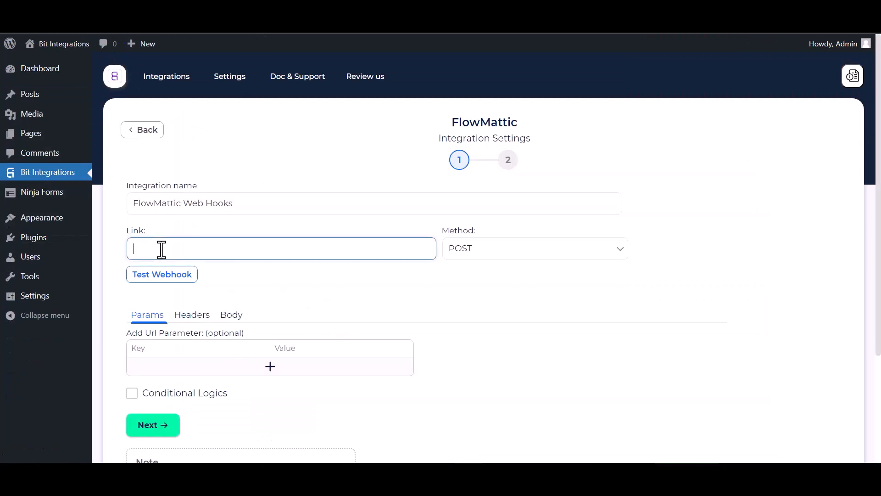
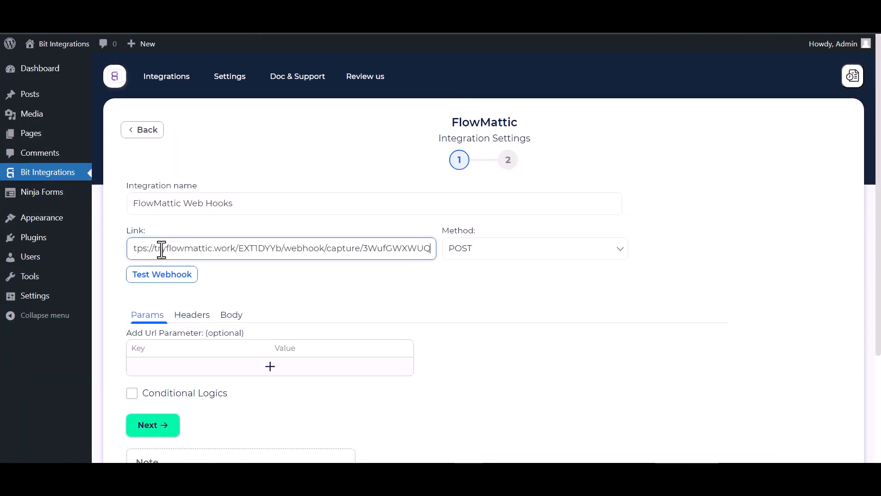
Step: Set the webhook link to the FlowMattic capture URL and send all form data
left_click(230, 315)
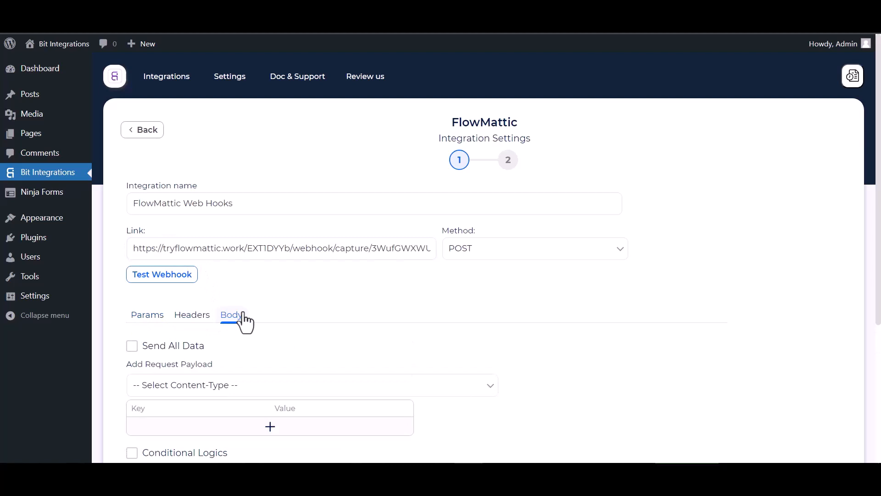
left_click(132, 345)
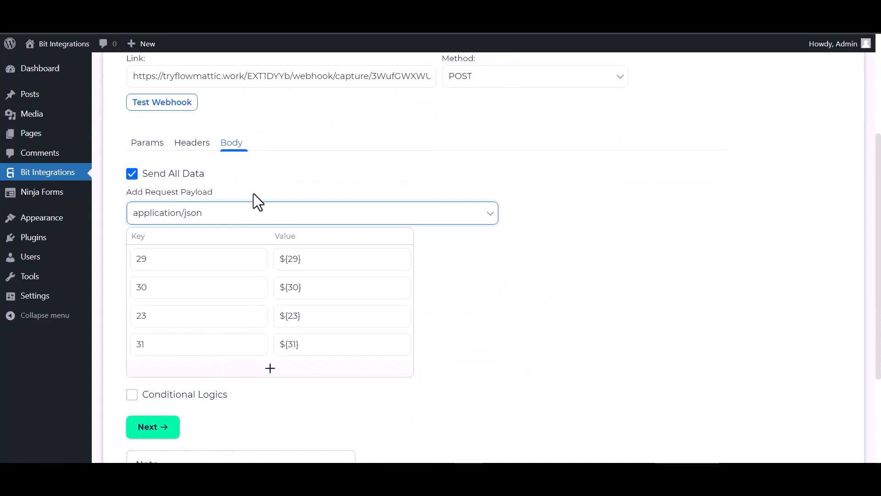
Step: Send a test webhook request, then finish and save the integration
left_click(162, 102)
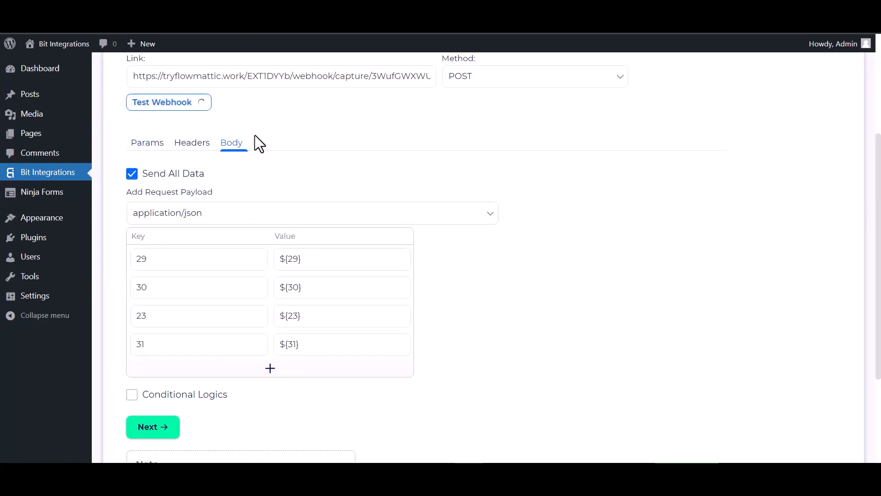
left_click(161, 102)
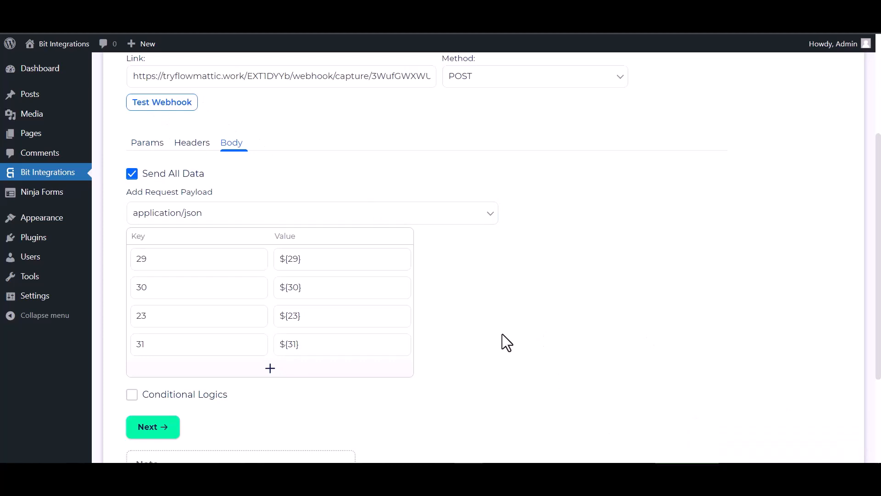
left_click(152, 426)
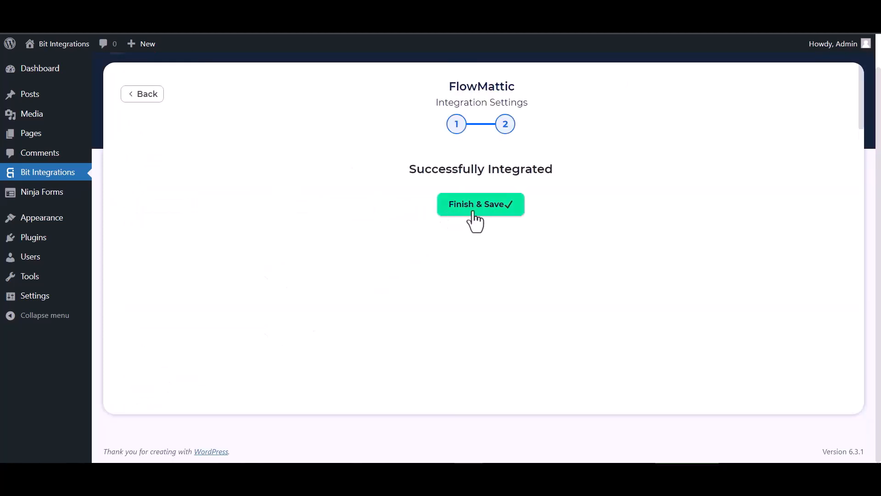
left_click(480, 203)
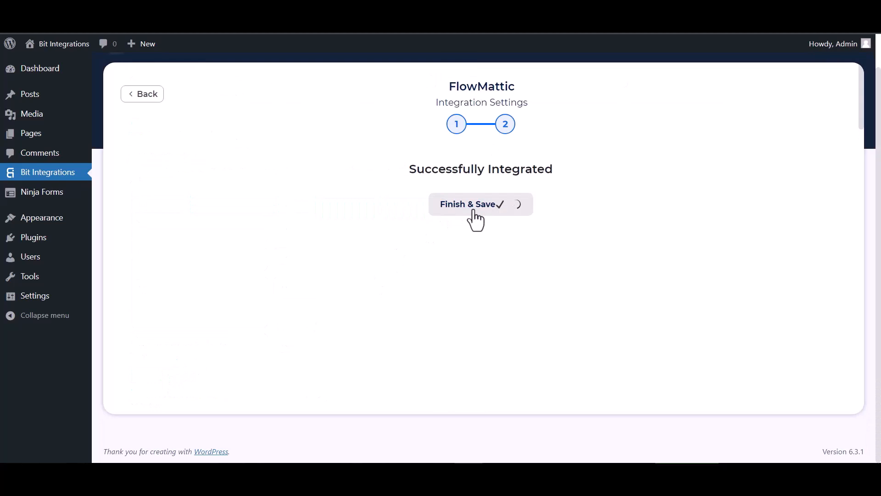
left_click(480, 204)
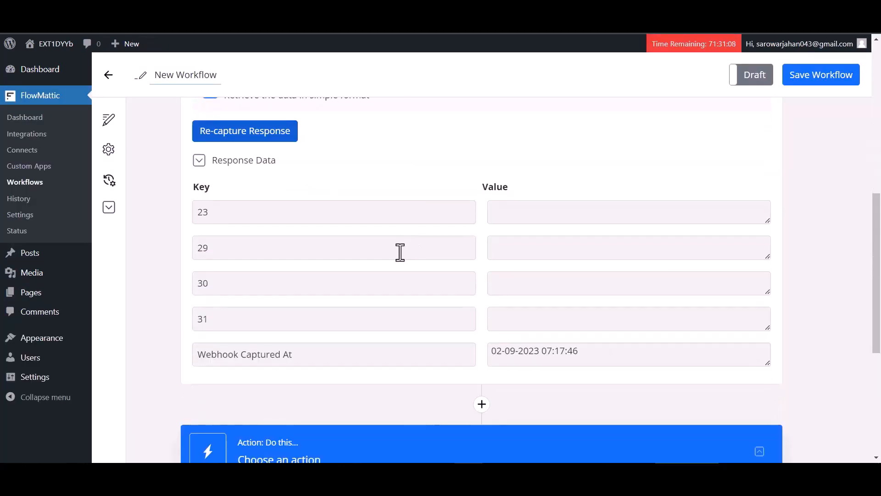
Step: Choose Mailchimp as the application for the workflow's new action step
scroll("down", 3)
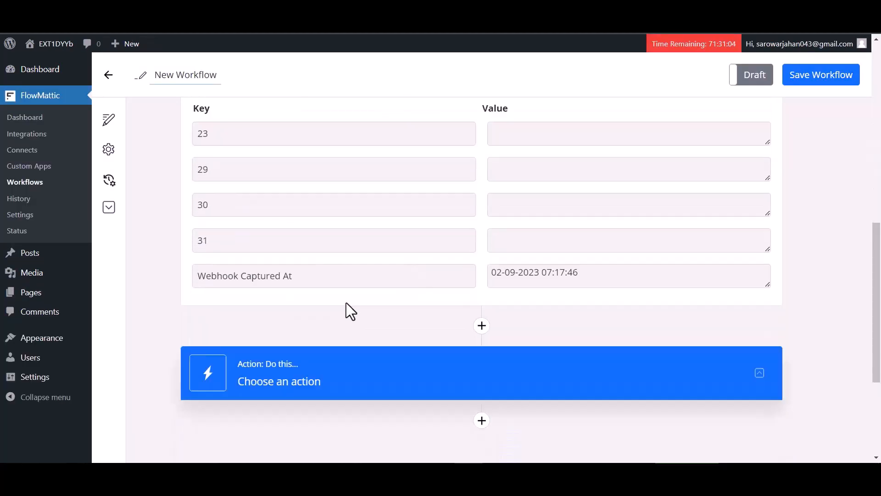
scroll("down", 3)
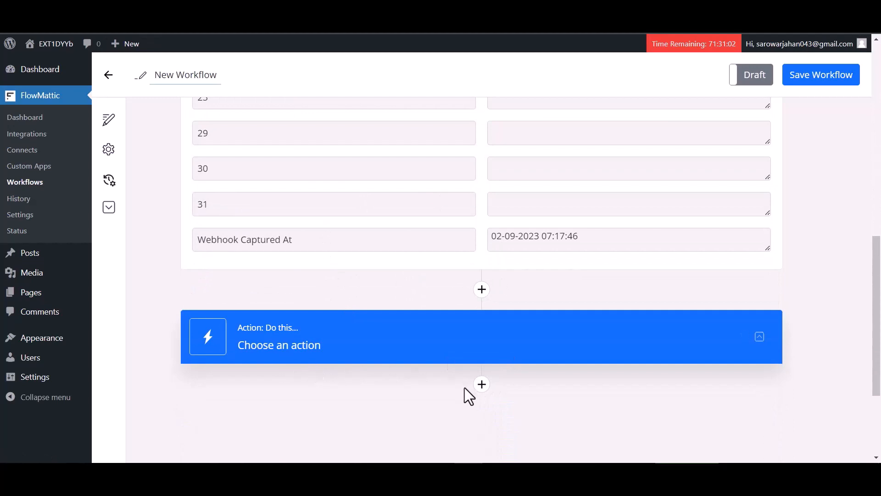
left_click(278, 345)
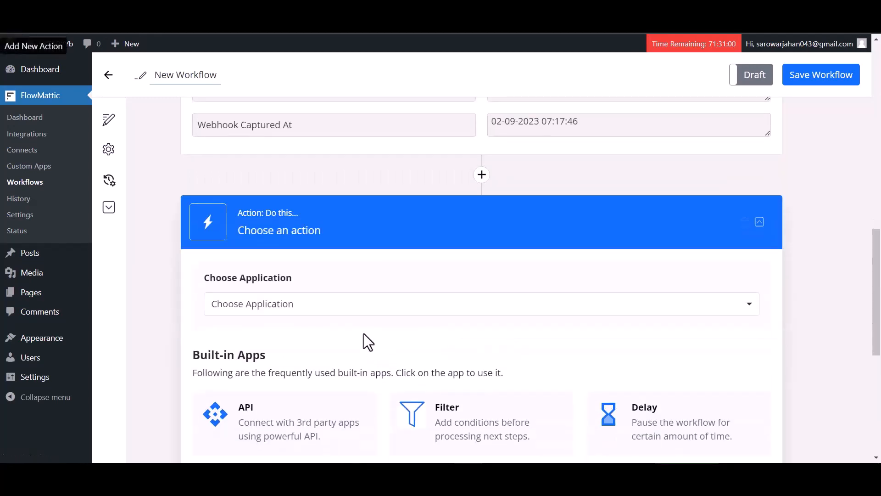
left_click(480, 303)
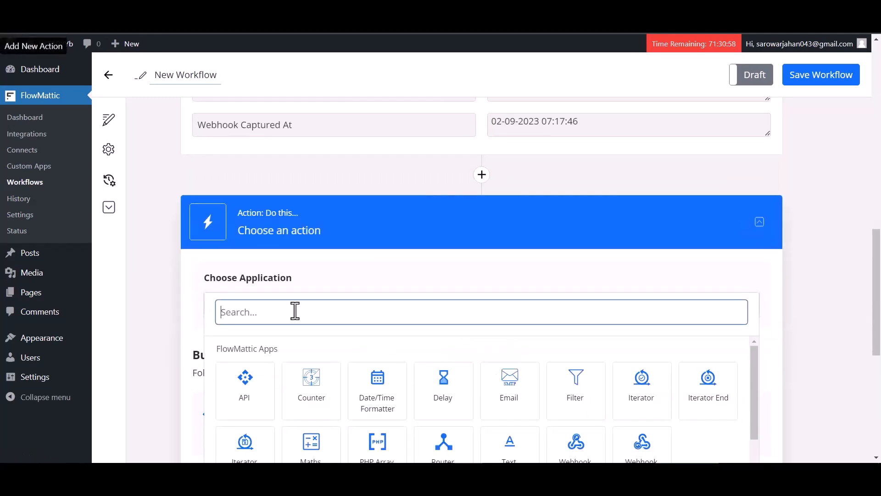
type("mail")
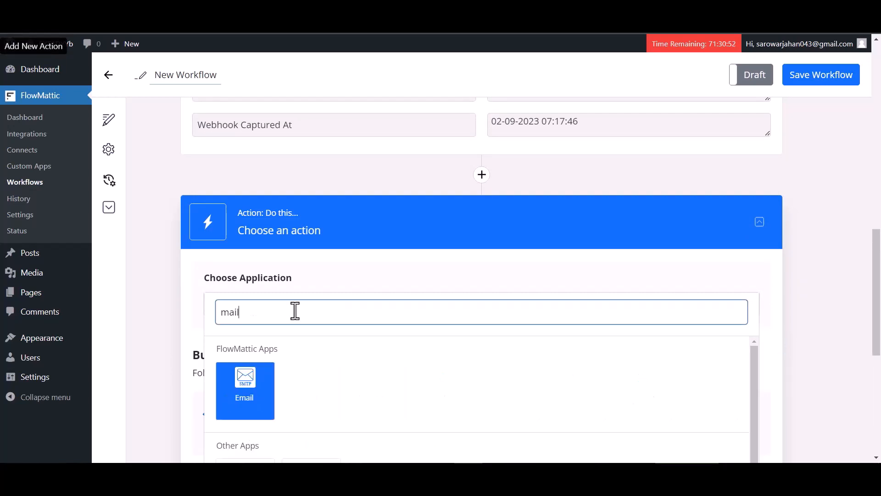
type("c")
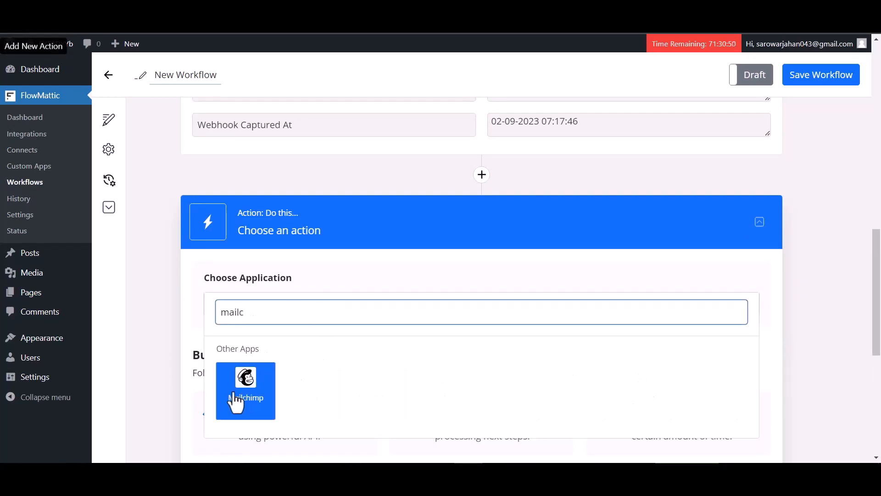
left_click(245, 390)
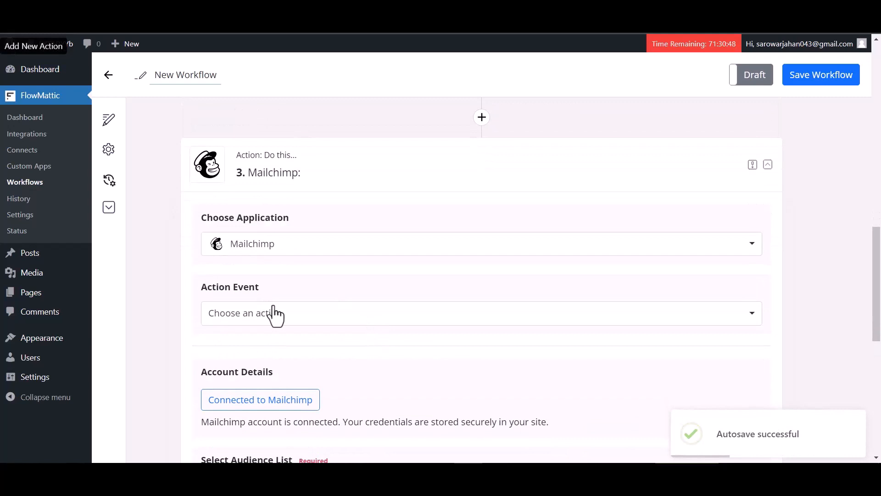
Step: Set the Mailchimp event to Add New Member and authorize FlowMattic's account access
left_click(481, 313)
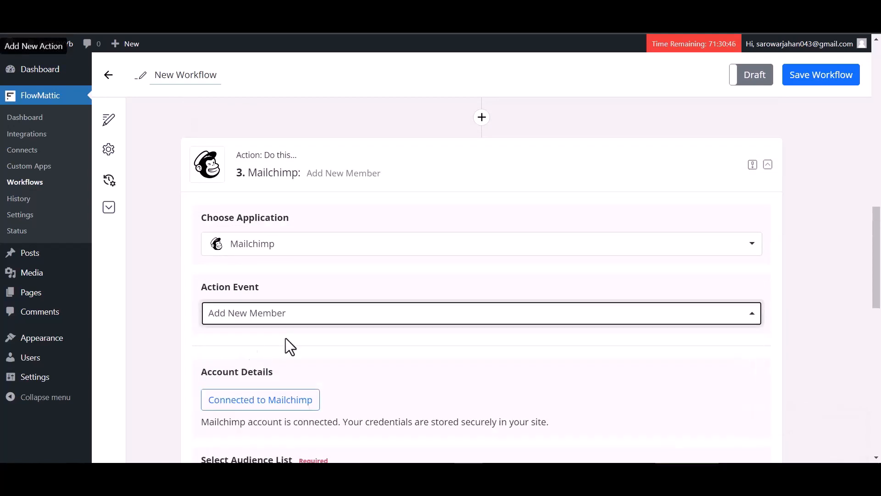
left_click(260, 400)
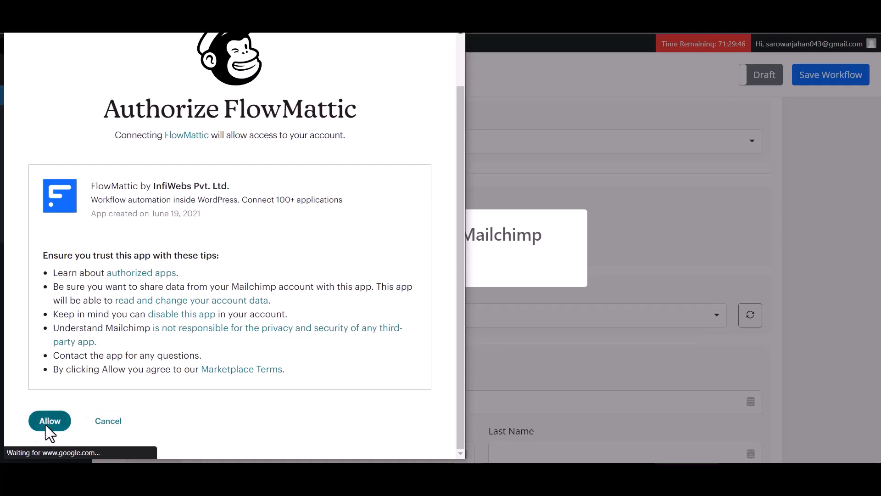
left_click(50, 420)
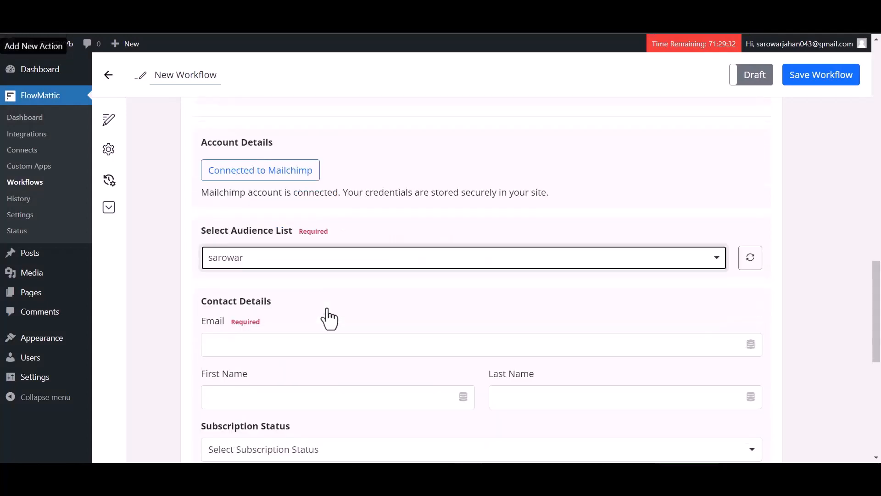
Step: Map Email, First and Last Name to webhook fields, choose Subscribed, then test the action
scroll("down", 3)
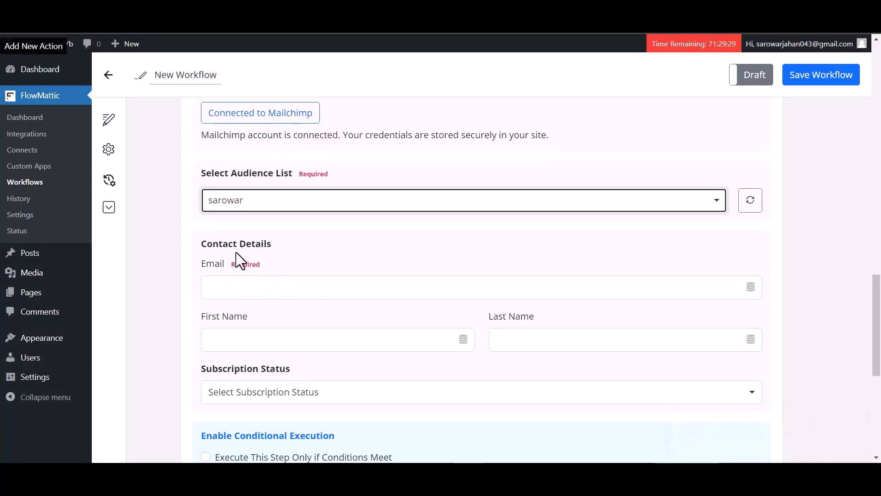
left_click(750, 286)
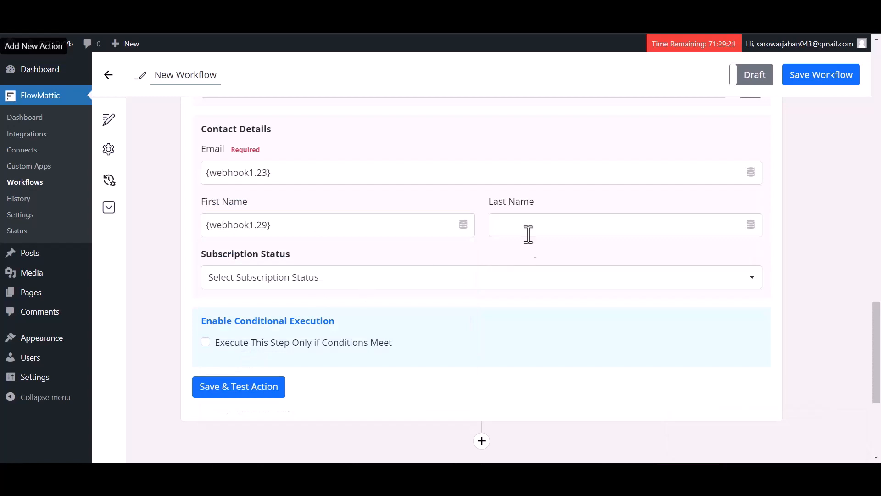
type("{webhook1.30}")
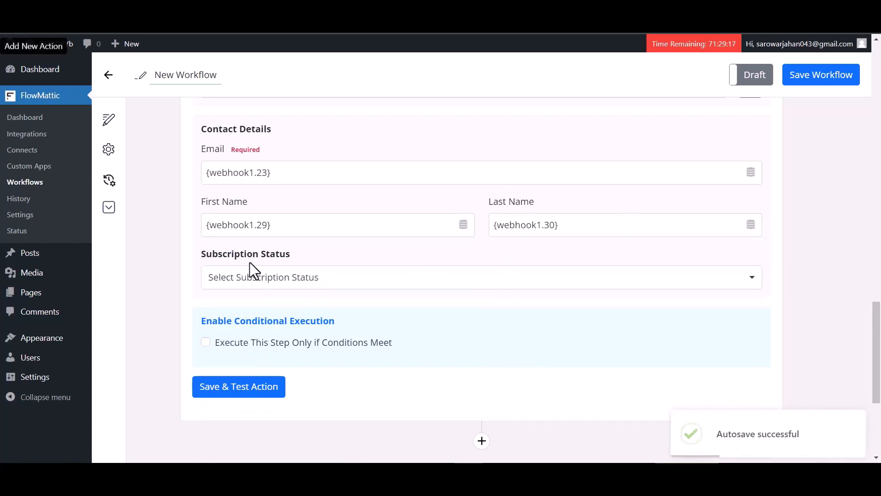
left_click(481, 276)
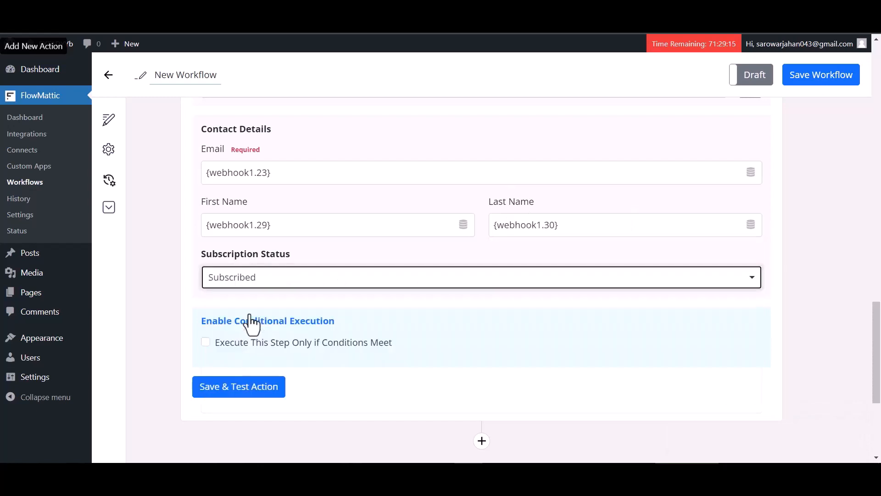
scroll("down", 3)
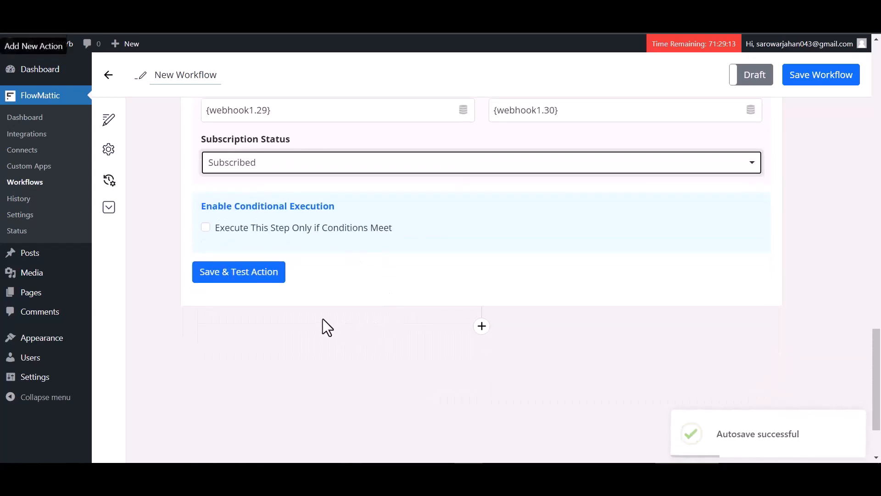
left_click(238, 272)
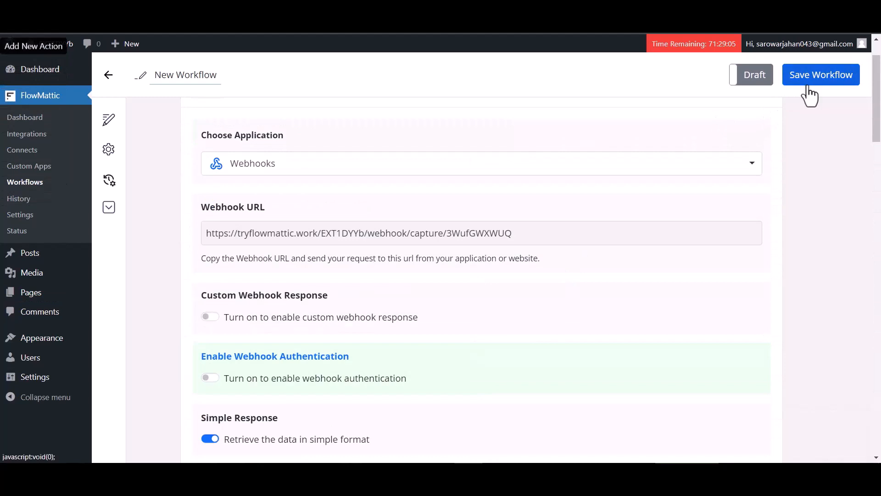
Step: Save the workflow and toggle it from Draft to live
left_click(820, 74)
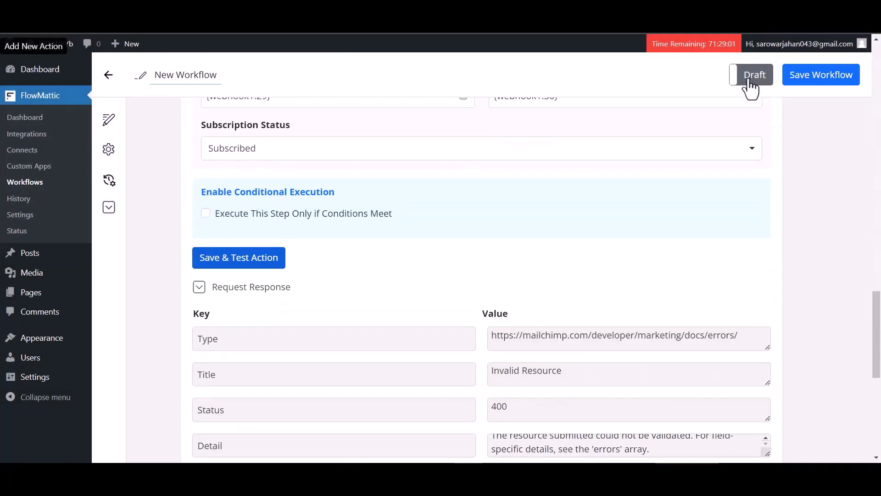
left_click(751, 75)
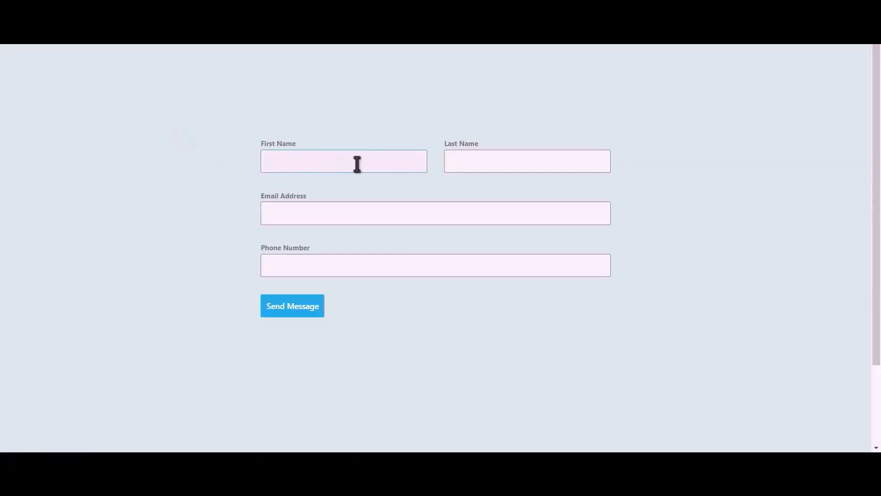
Step: Submit a test entry named 'Bit Integrations' with a support email and phone number
type("Bit")
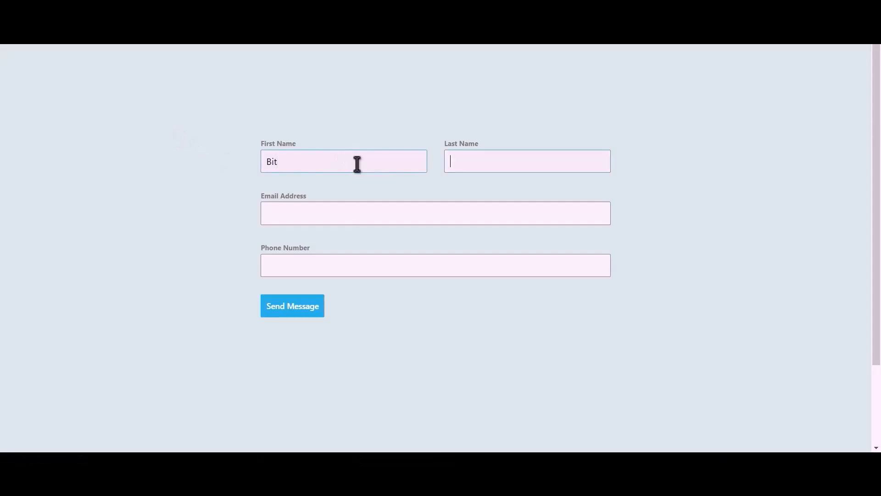
type("Integ")
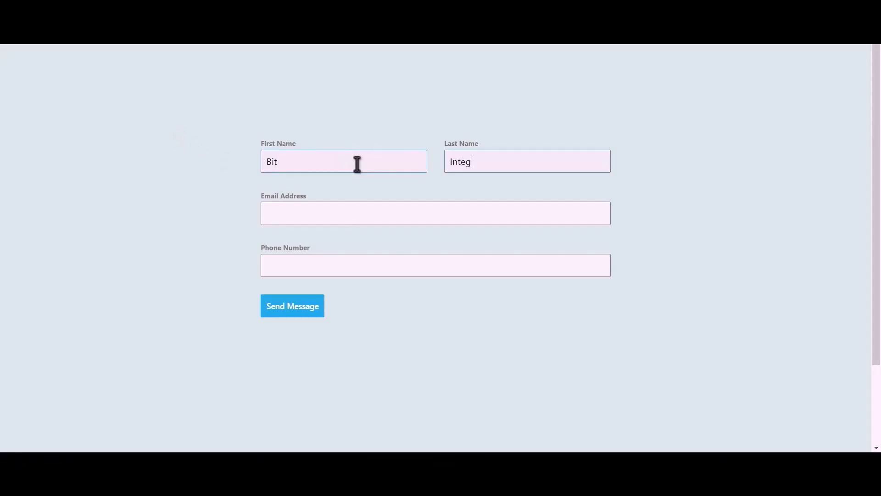
type("rations")
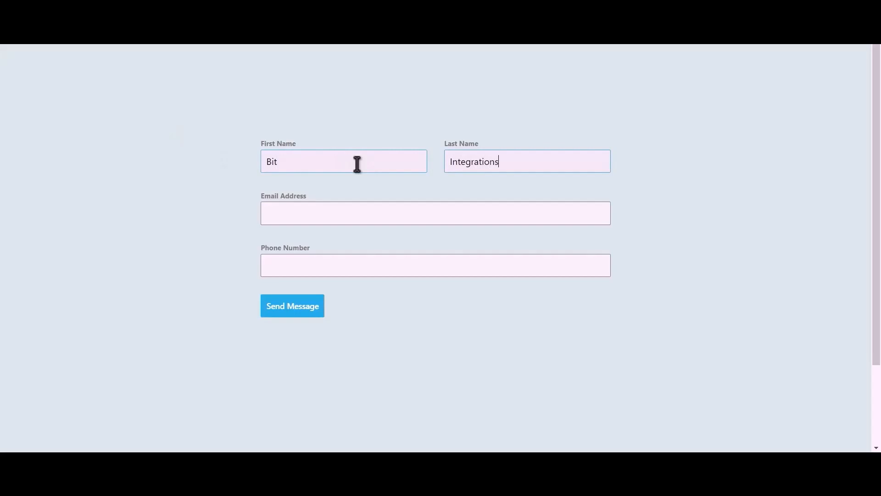
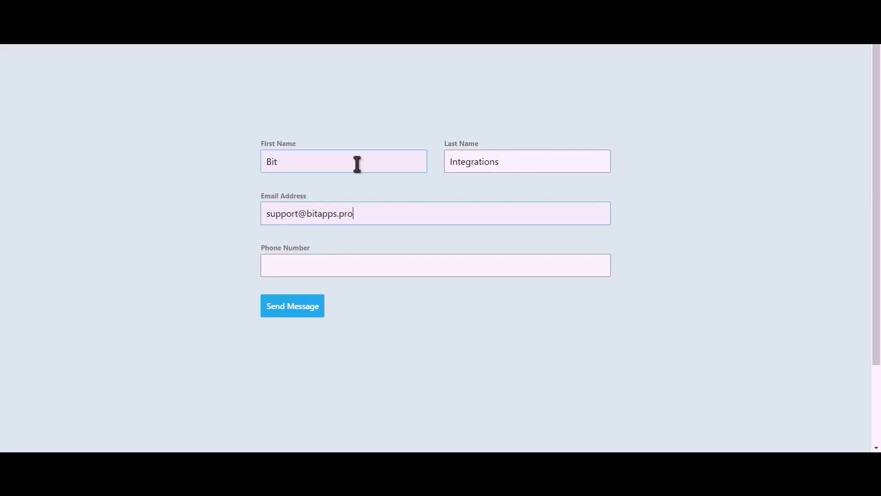
type("444555666")
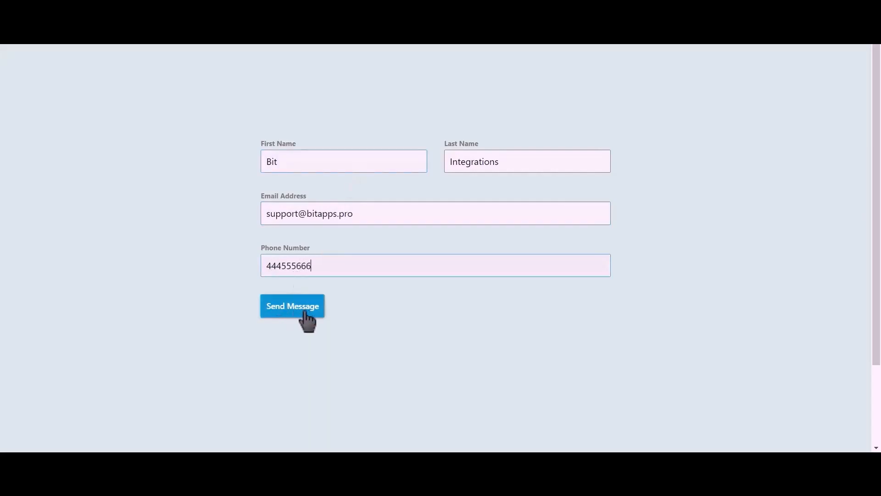
left_click(292, 306)
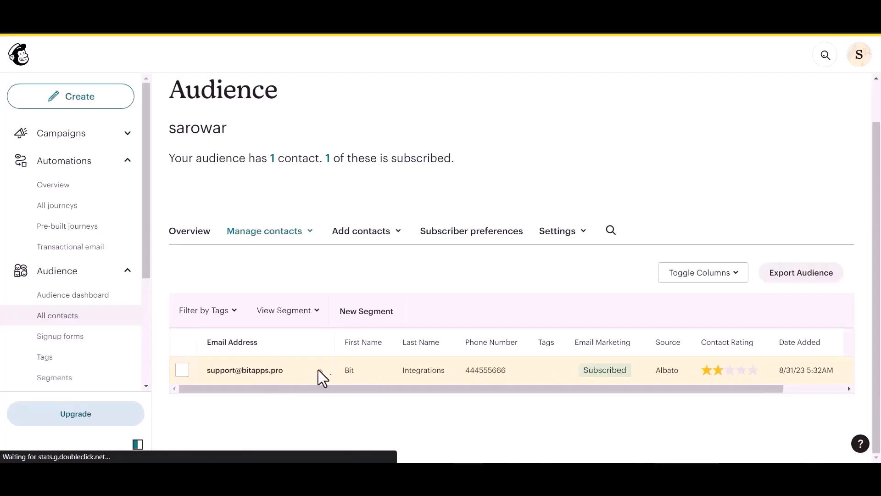
mouse_move(660, 378)
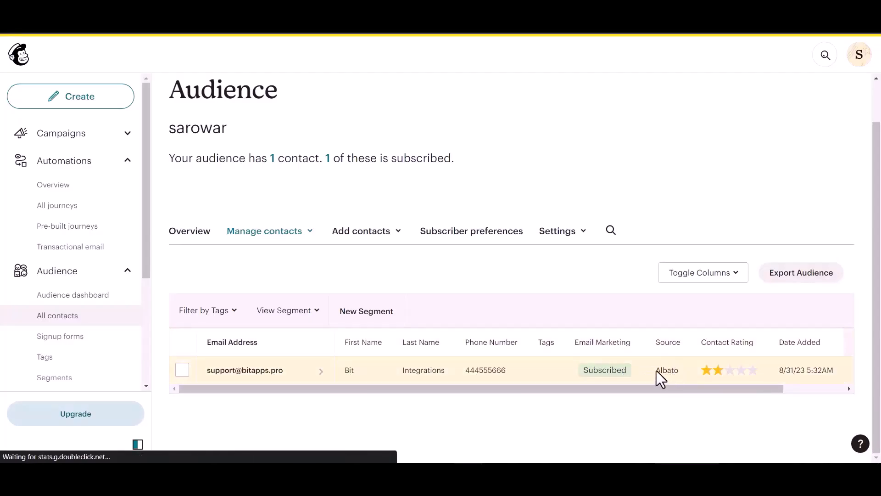